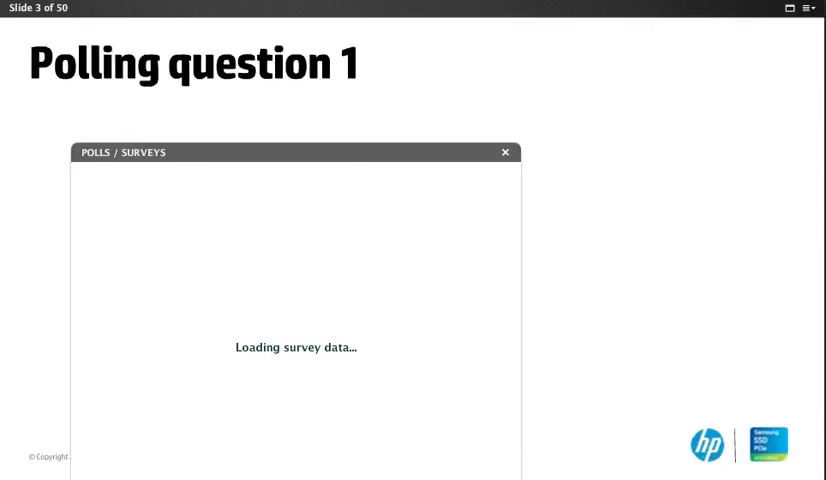
Advance to slide 23, Polling question 3, so its Polls/Surveys window loads
{"action": "left_click", "coordinate": [504, 152]}
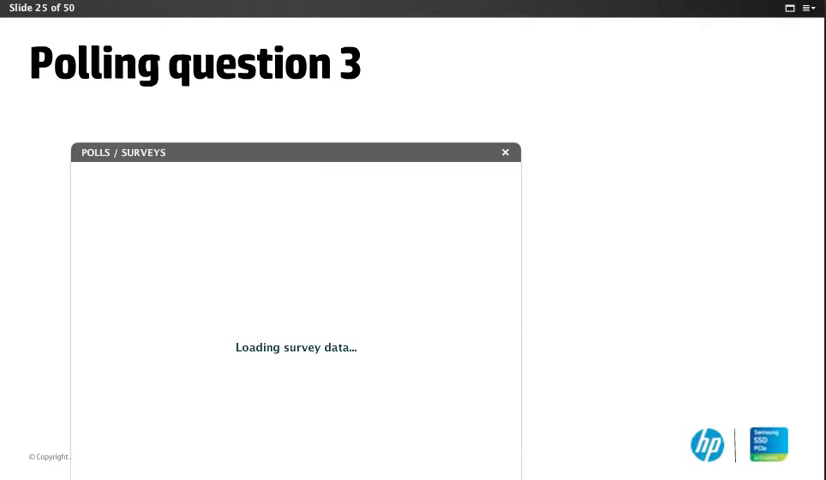
{"action": "left_click", "coordinate": [504, 152]}
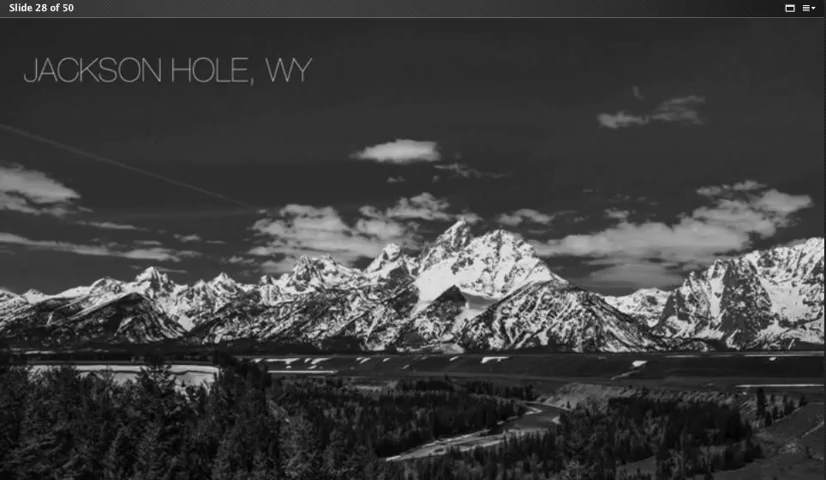
Advance to slide 31 of 50, the Art of Flight snowboarding photo
{"action": "key", "text": "right"}
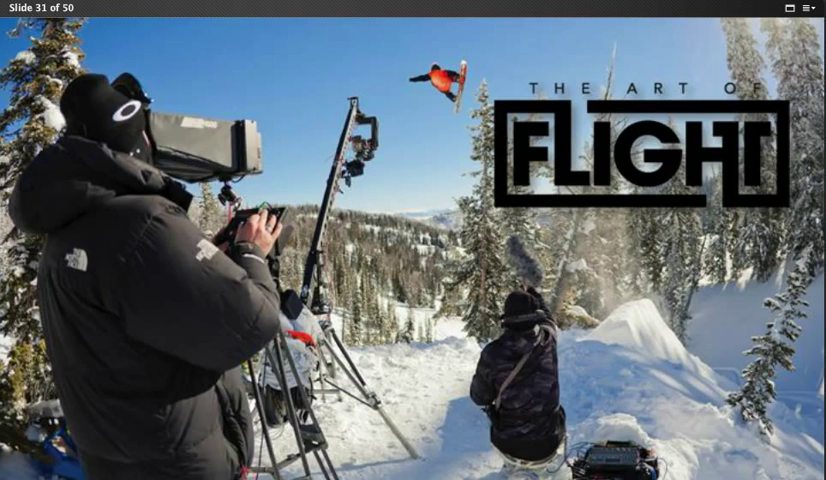
Step through the 4K title slide (32) to slide 33 comparing 4K with HD and SD
{"action": "key", "text": "Right"}
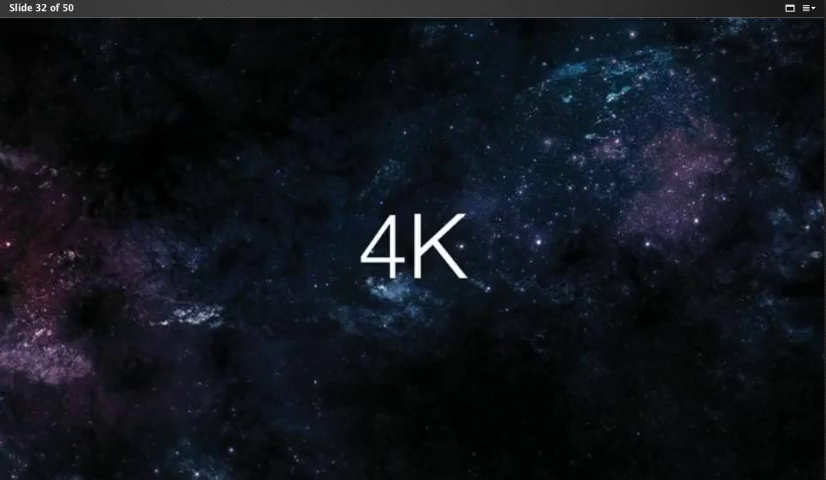
{"action": "key", "text": "Right"}
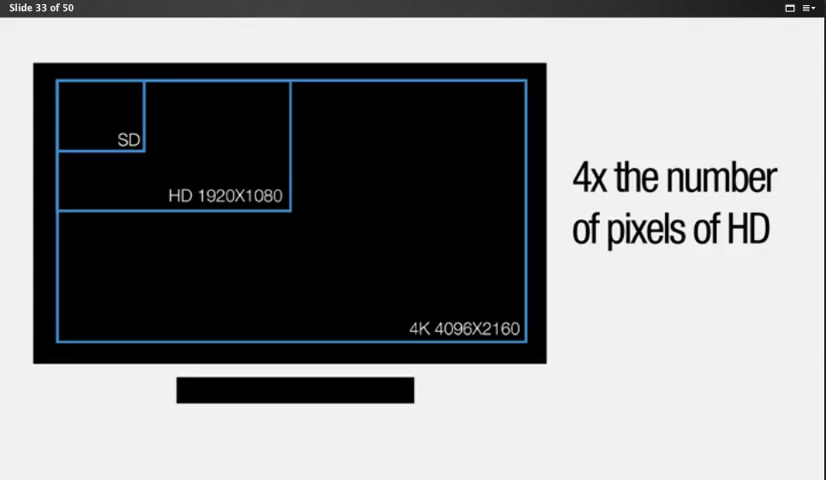
{"action": "key", "text": "right"}
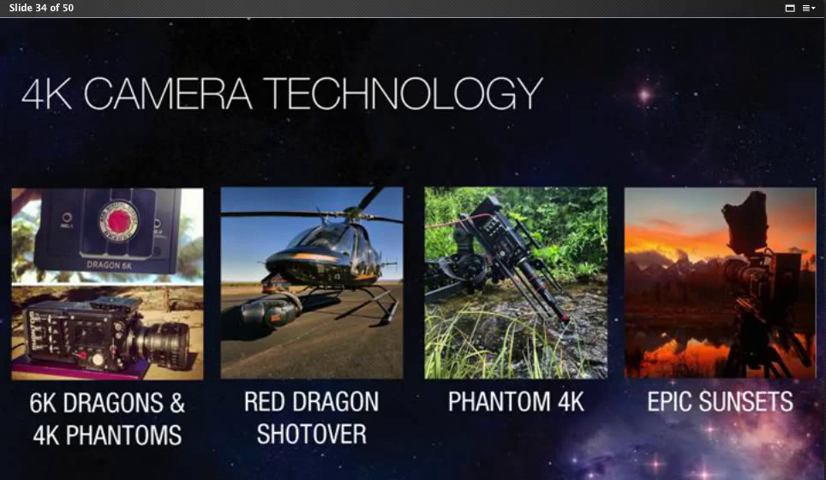
Advance to slide 34, 4K Camera Technology with its four camera photos
{"action": "key", "text": "right"}
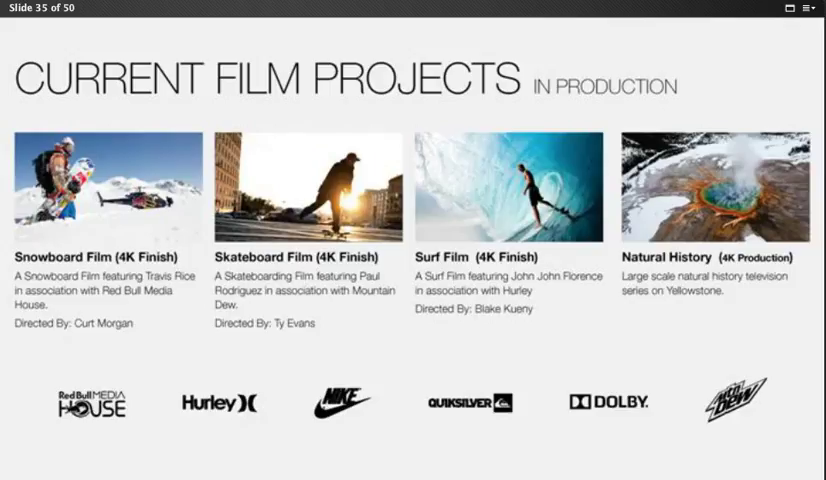
Advance to slide 35, Current Film Projects in production
{"action": "key", "text": "Right"}
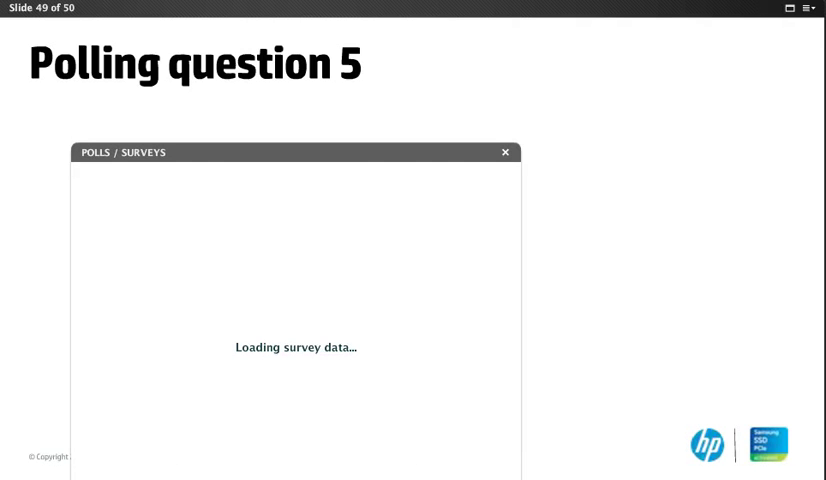
Advance to slide 49, Polling question 5, and on toward the final slide
{"action": "left_click", "coordinate": [504, 152]}
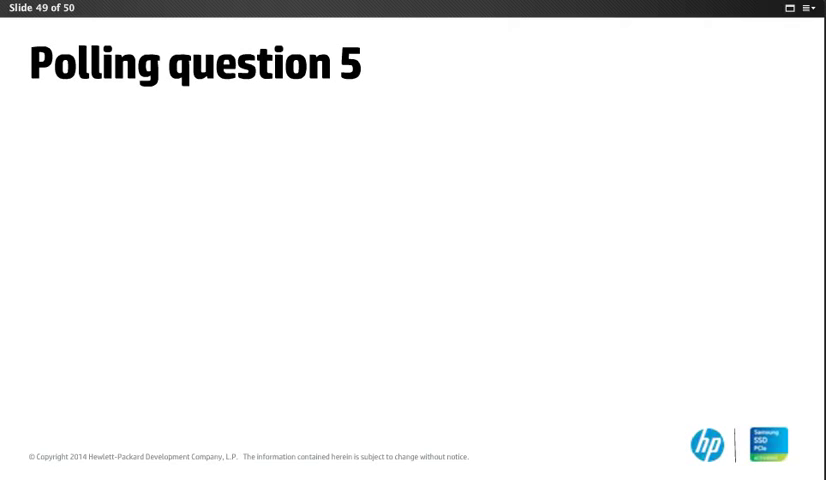
{"action": "key", "text": "Right"}
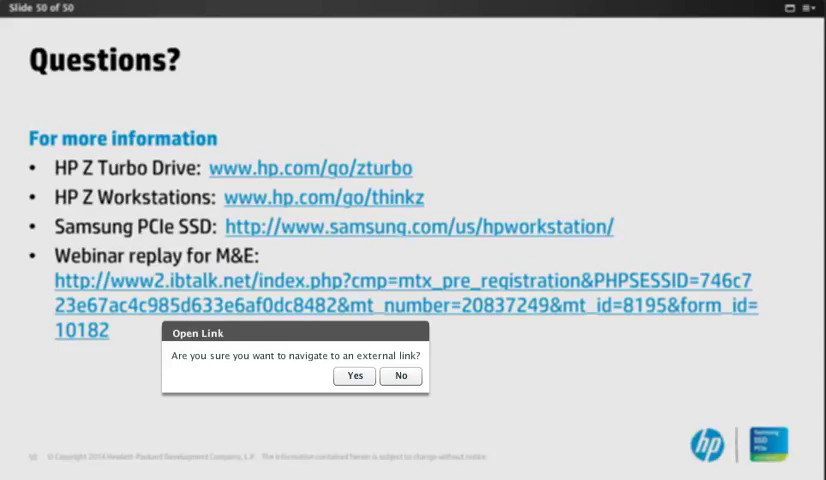
Follow a web link on the Questions? slide, raising the Open Link confirmation
{"action": "left_click", "coordinate": [400, 376]}
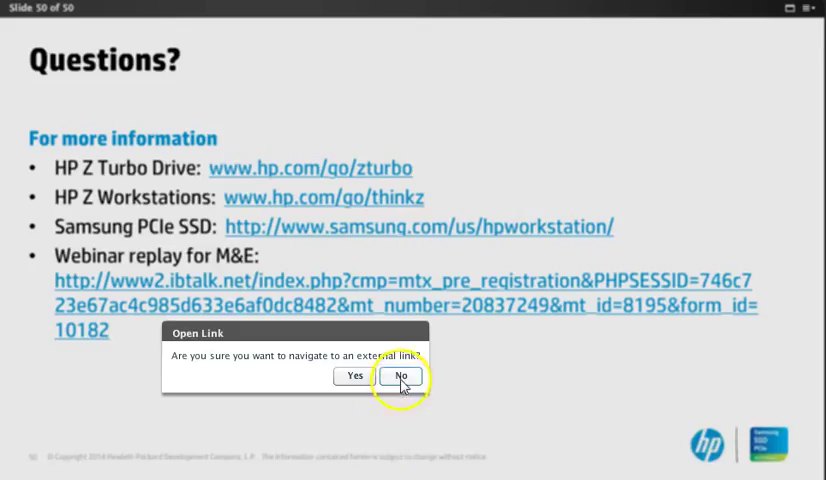
{"action": "left_click", "coordinate": [400, 376]}
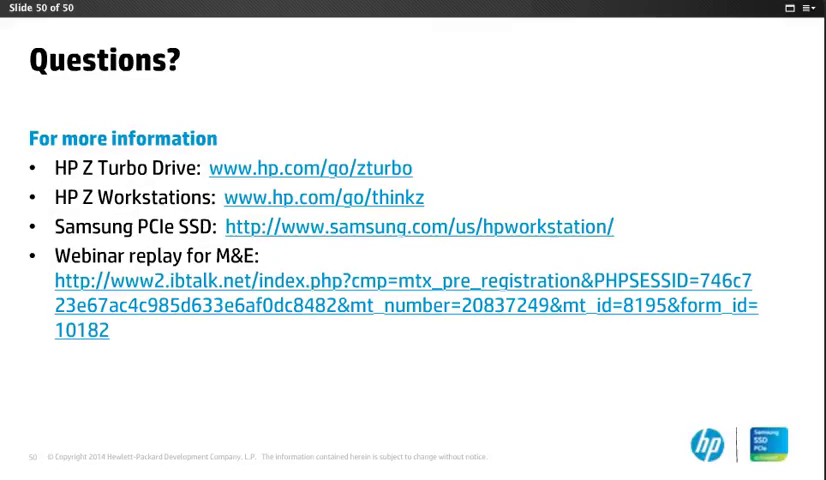